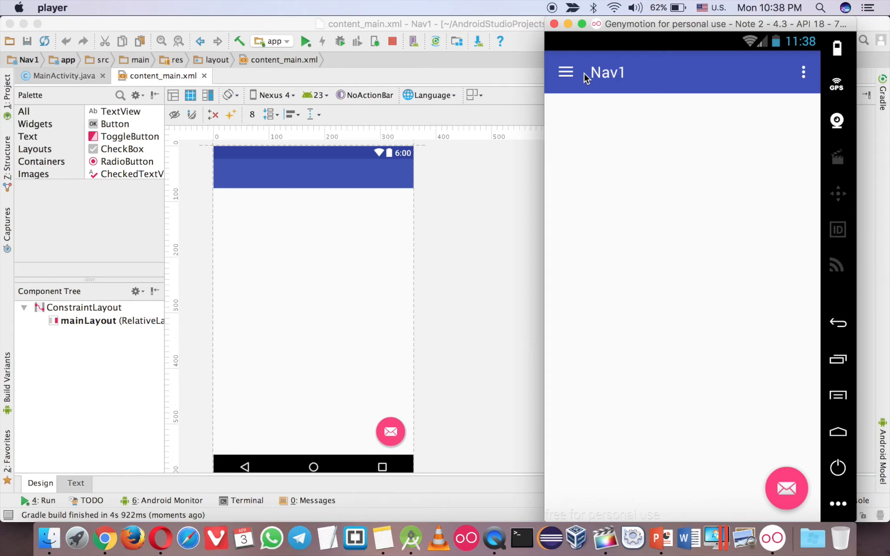
Open the Nav1 navigation drawer from the toolbar hamburger icon
left_click(566, 72)
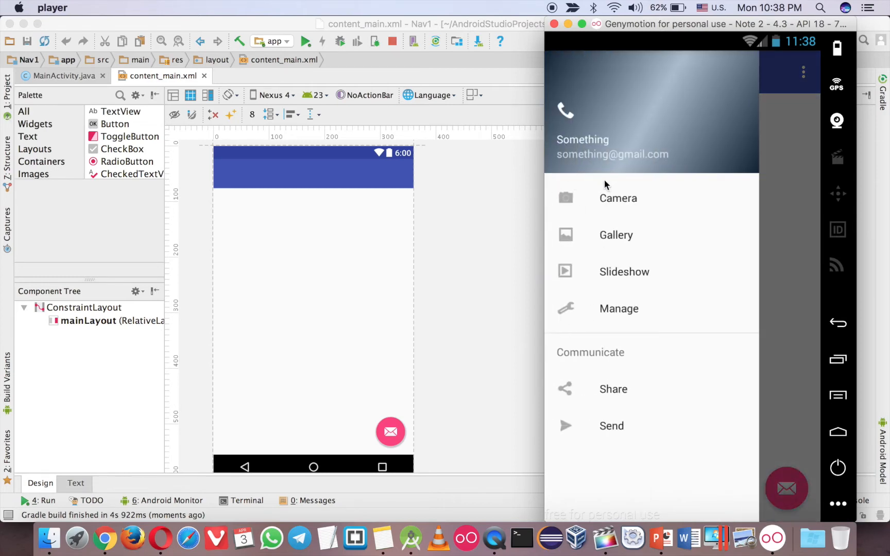
mouse_move(605, 323)
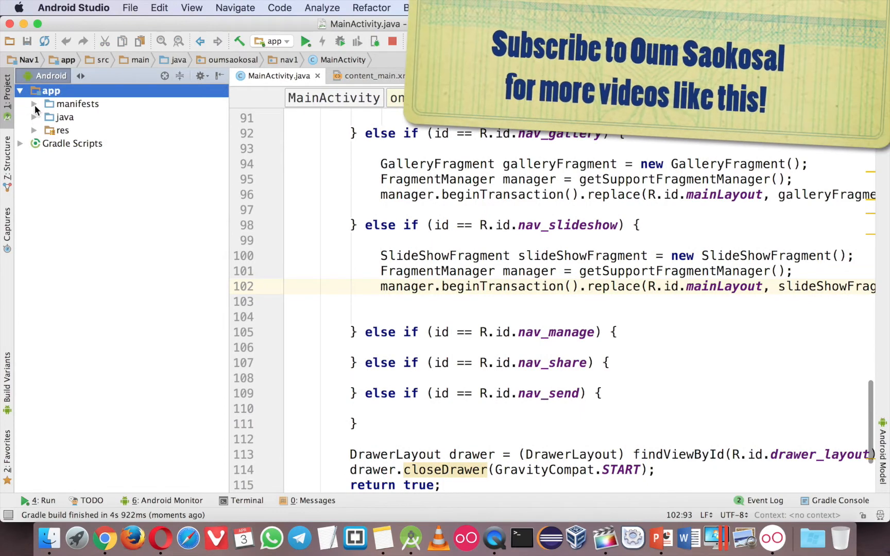
Create a blank fragment named ManageFragment in the nav1 package via New > Fragment
left_click(35, 117)
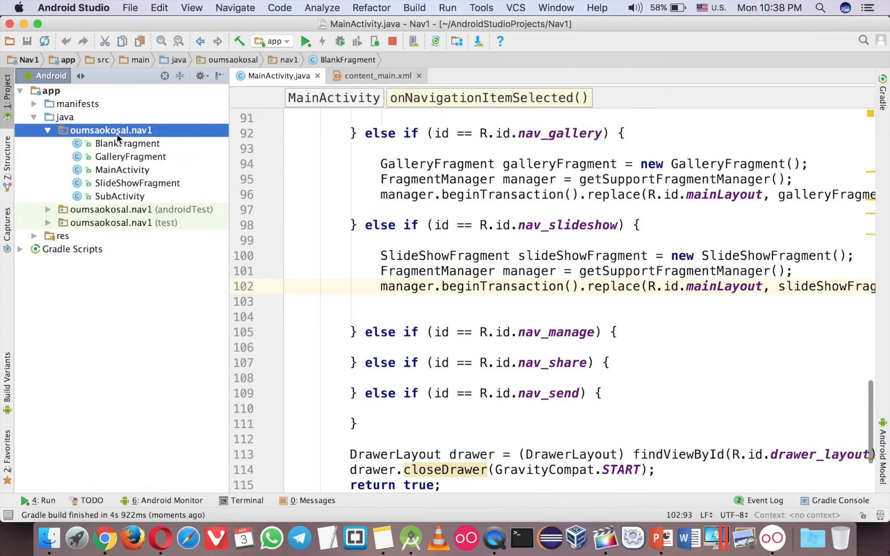
right_click(111, 130)
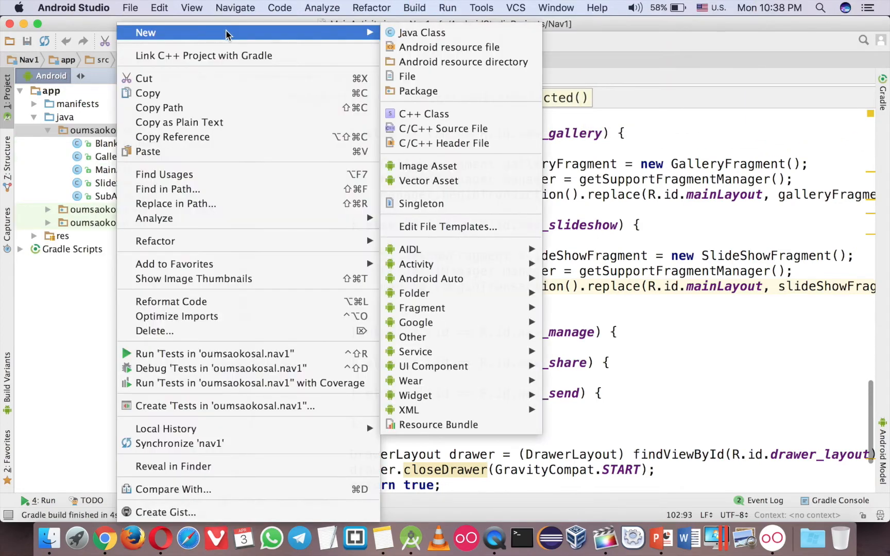
mouse_move(423, 308)
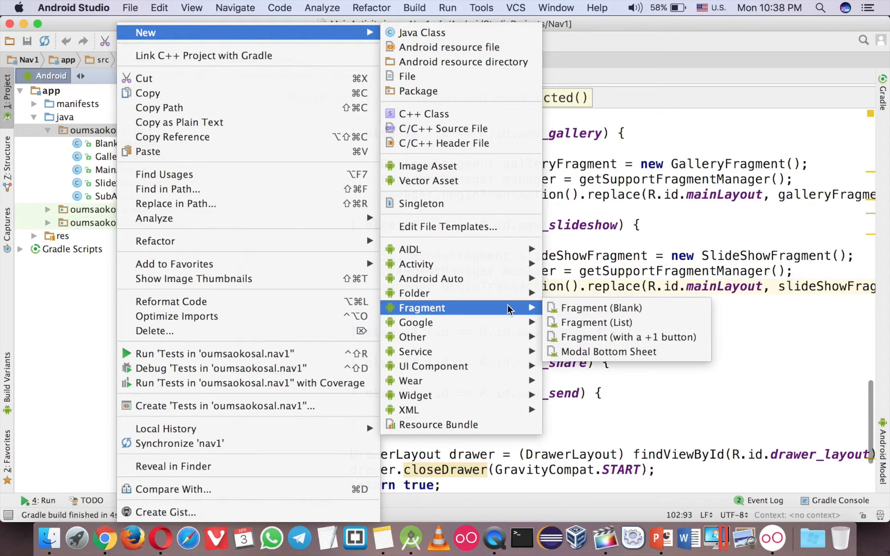
mouse_move(599, 308)
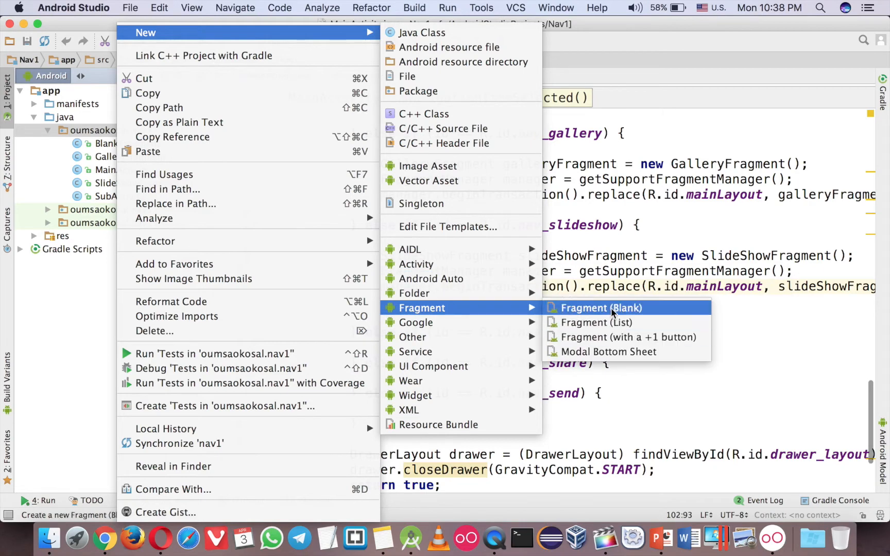
left_click(602, 308)
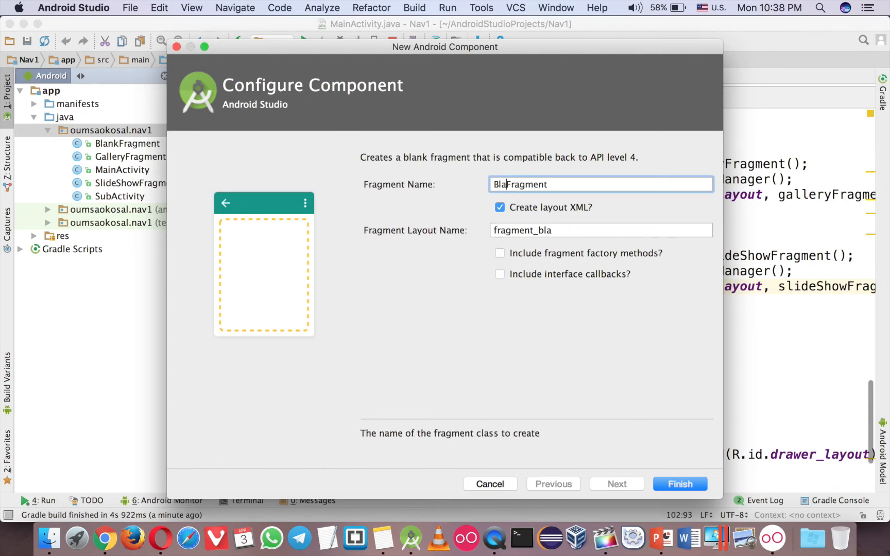
type("MAna")
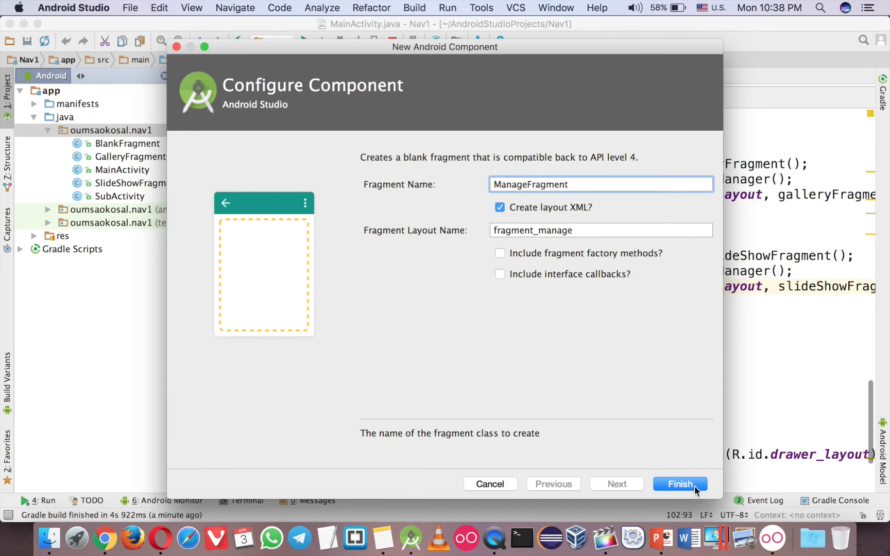
left_click(680, 484)
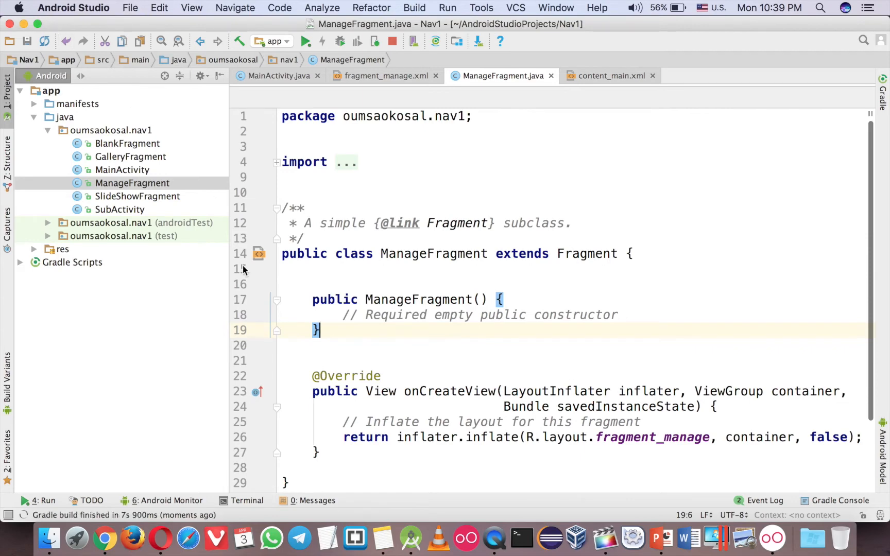
mouse_move(403, 342)
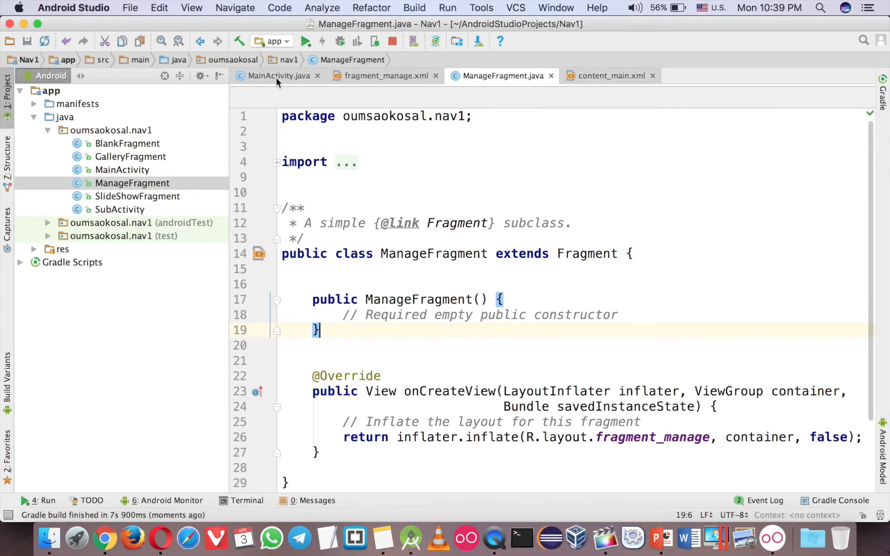
mouse_move(278, 75)
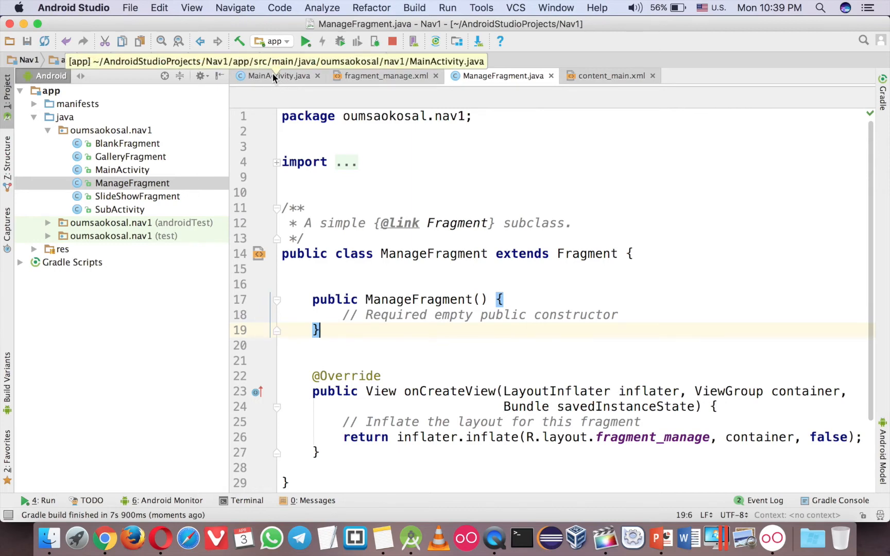
Switch from ManageFragment back to MainActivity.java
left_click(277, 75)
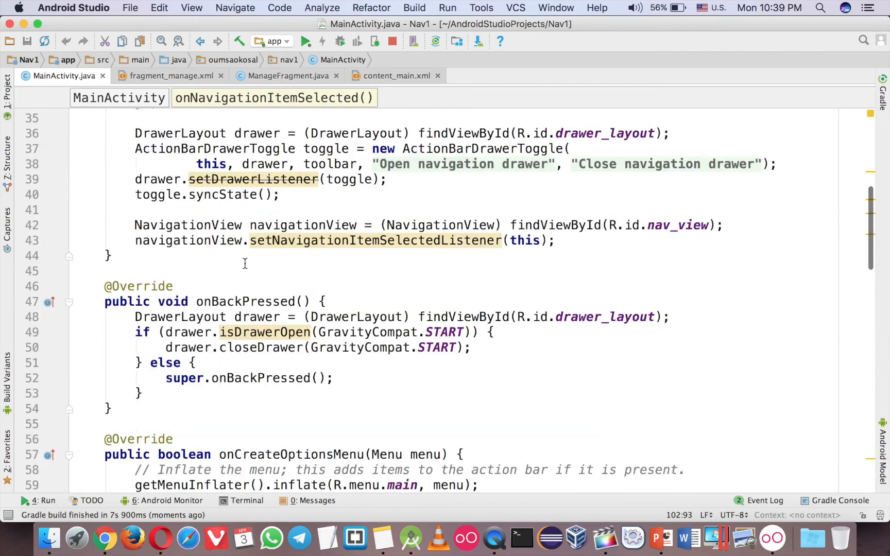
Add Toast.makeText(getApplicationContext(), "Hello", LENGTH_SHORT).show() to onCreate
type("AlertDialog")
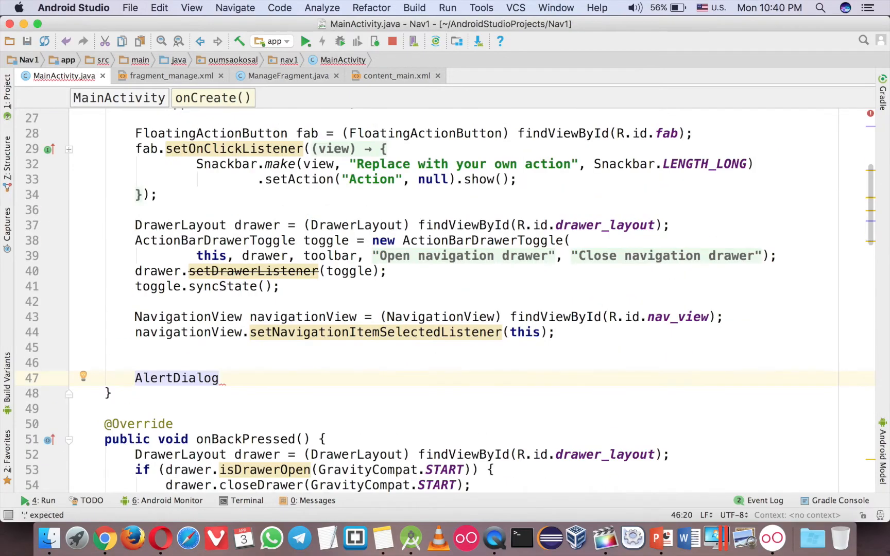
type("Toast")
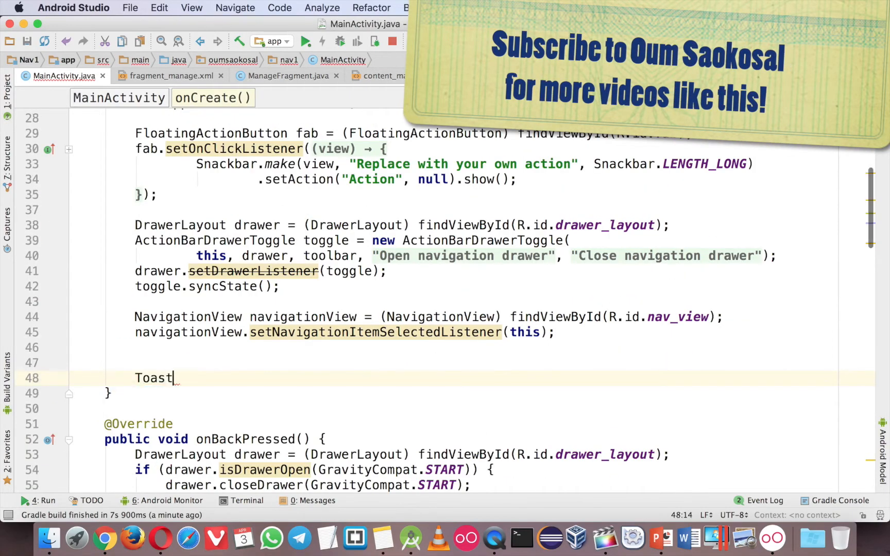
type(".makeText(")
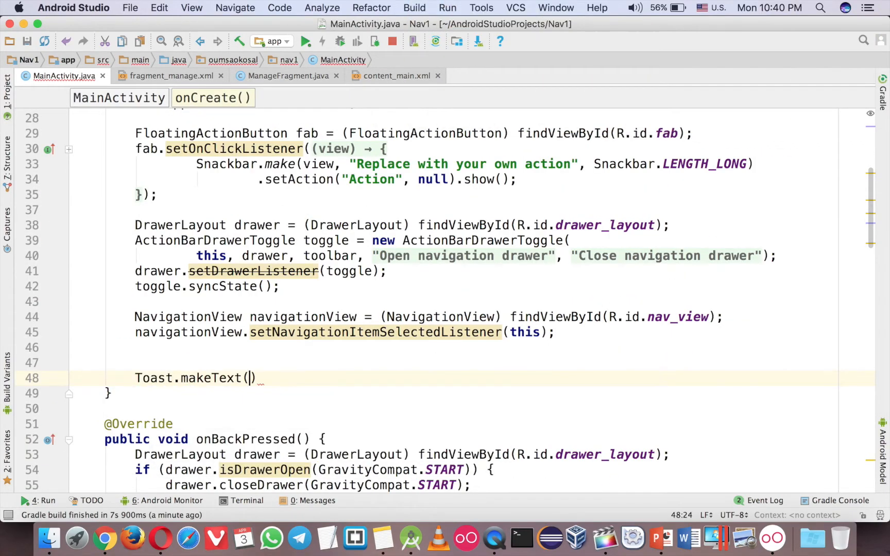
type("getApplicationContext(")
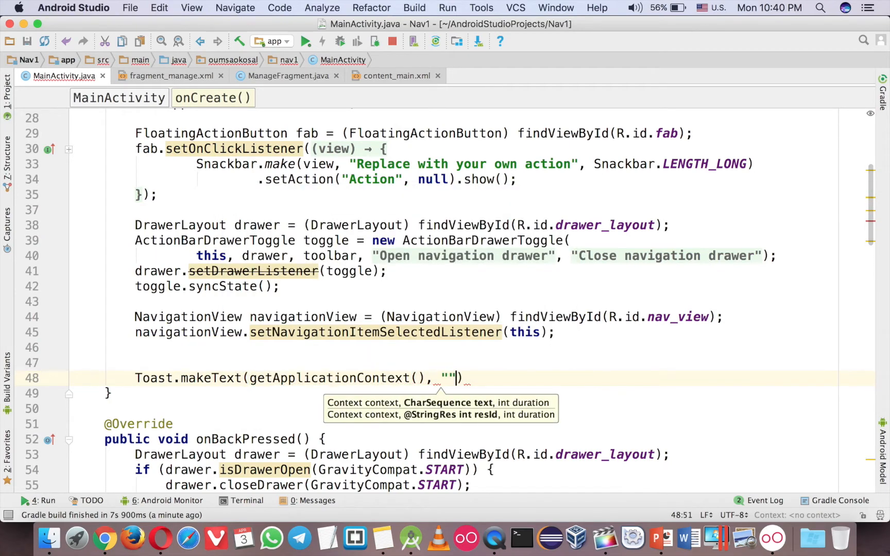
type("Helo")
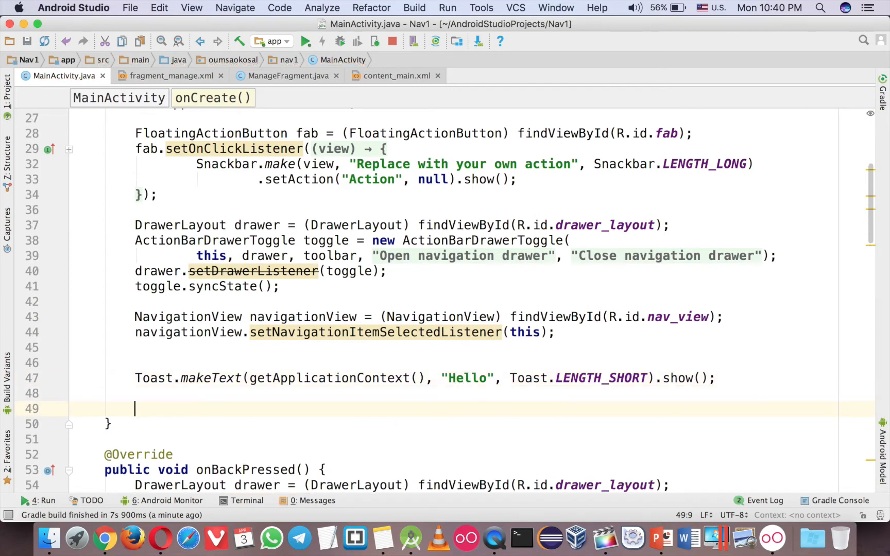
Add AlertDialog.Builder alert = new AlertDialog.Builder(getApplicationContext());
type("AlertDialog.Builder alert = new AlertDialog.Builder(")
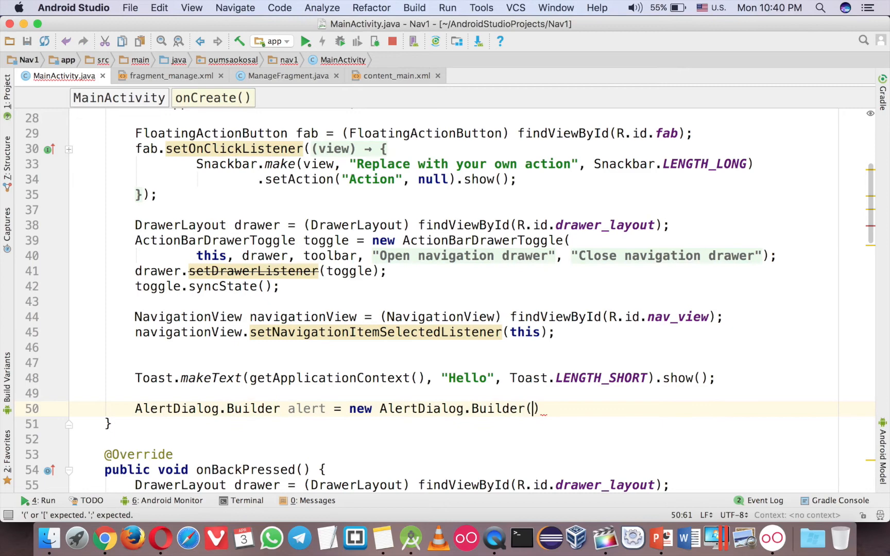
type("getApplicationContext(")
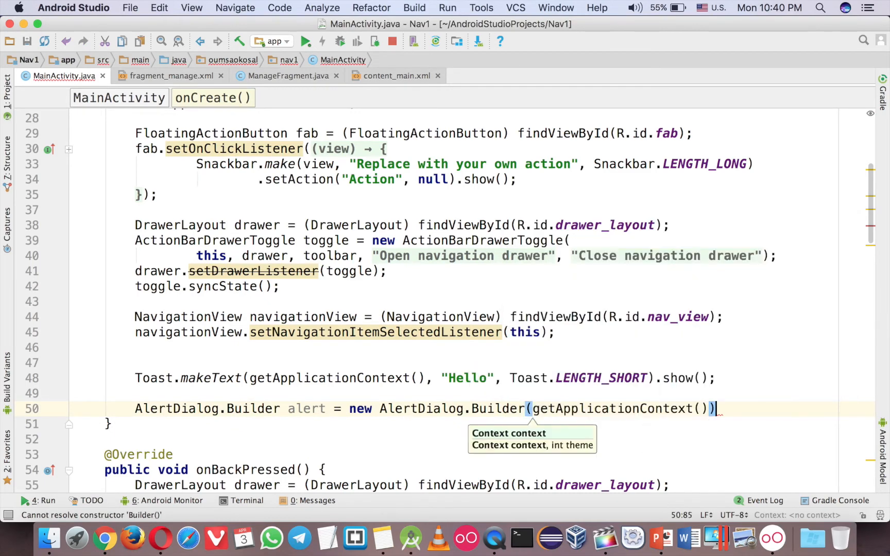
type(";")
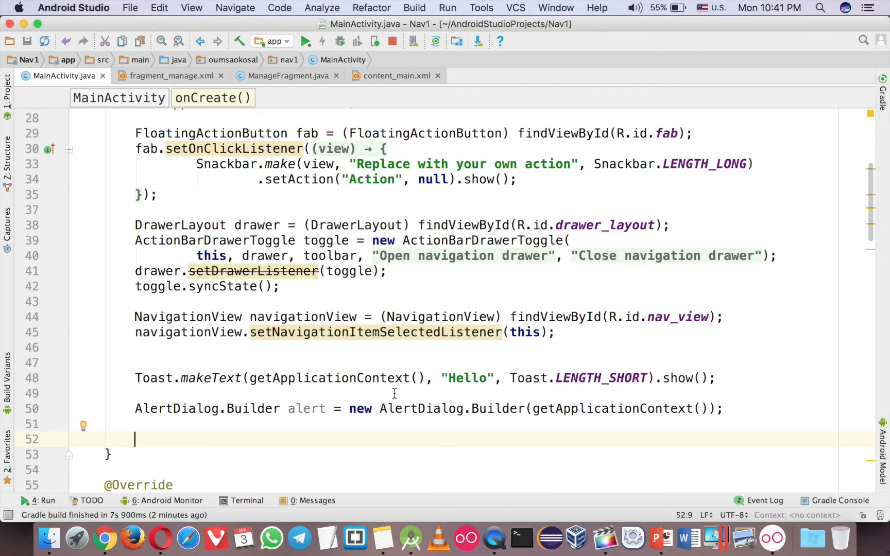
mouse_move(96, 193)
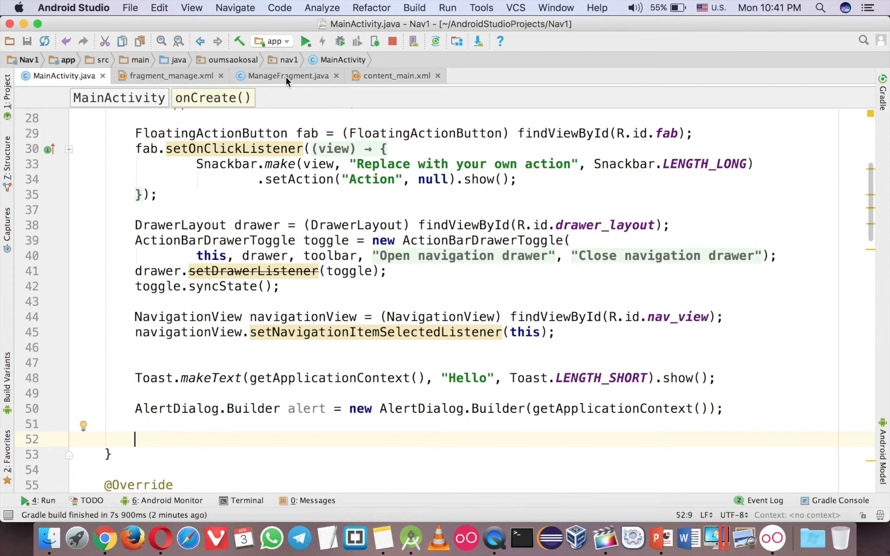
In ManageFragment.onCreateView add a short "Hello" Toast built with getContext()
left_click(289, 75)
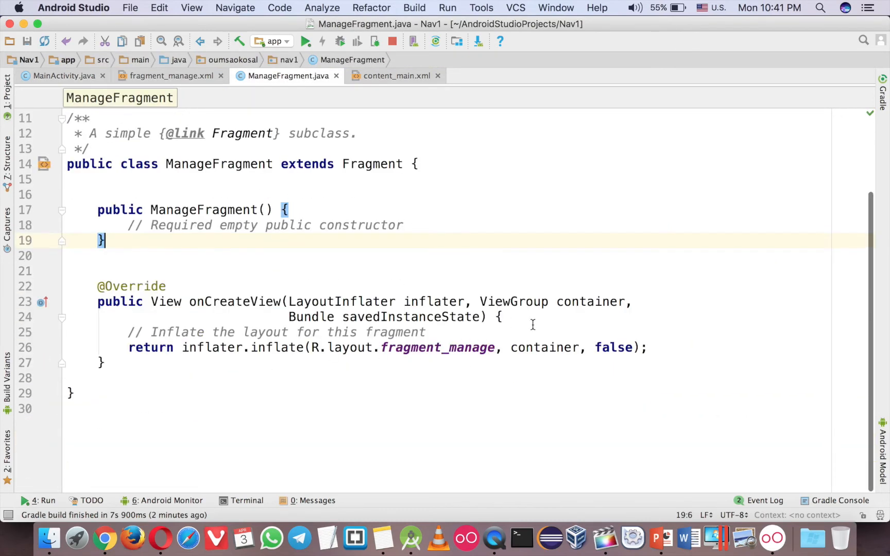
type("T")
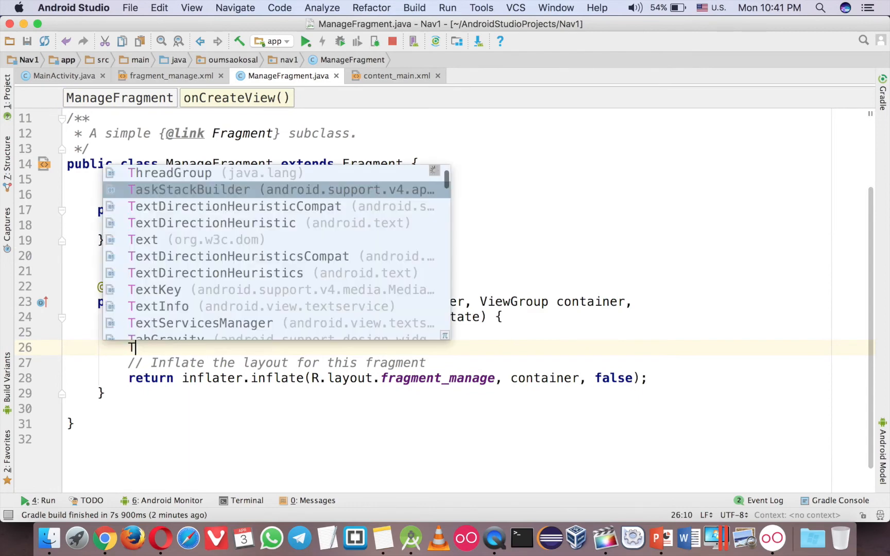
type("oast.makeText(getContext(")
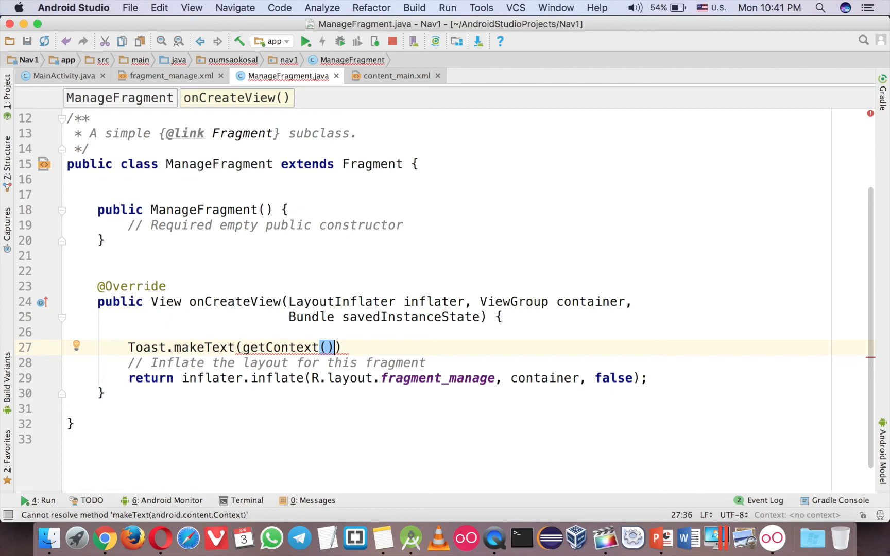
type(", \"\"")
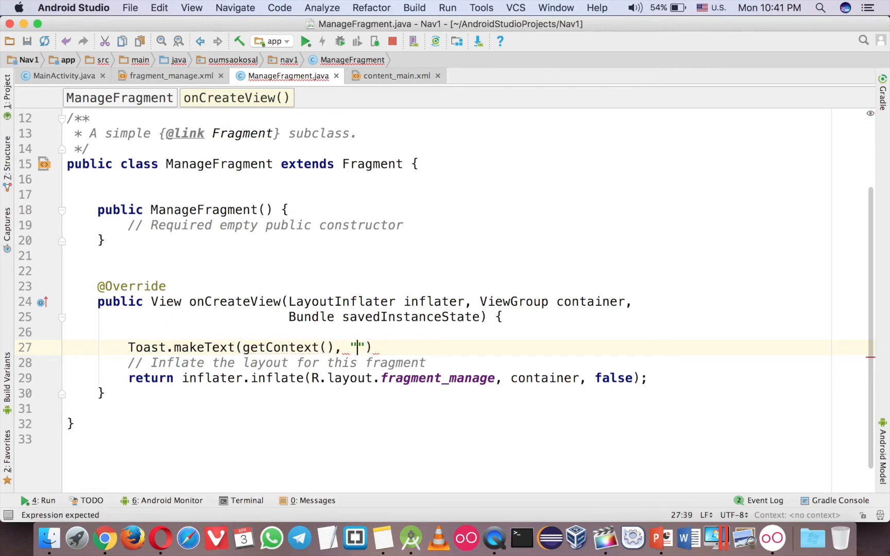
type("Hello\", L")
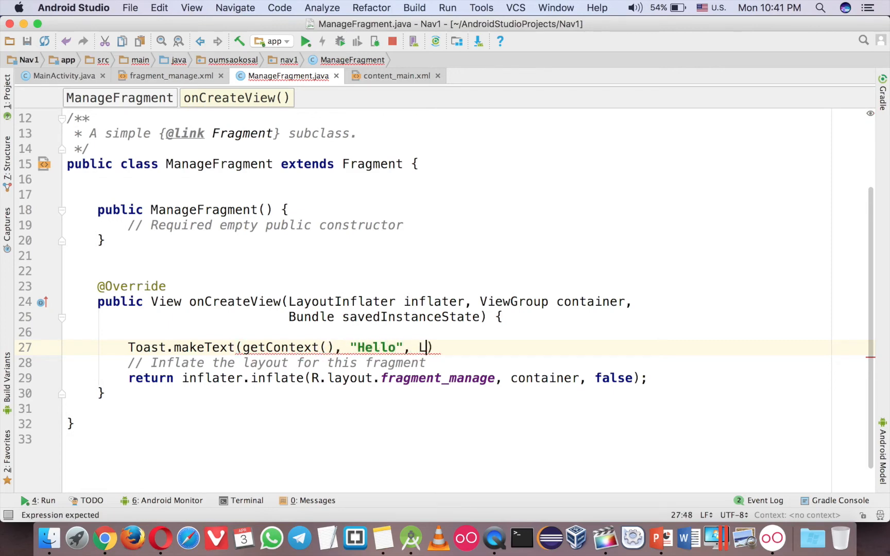
type("Toast.LENGTH_SHORT).")
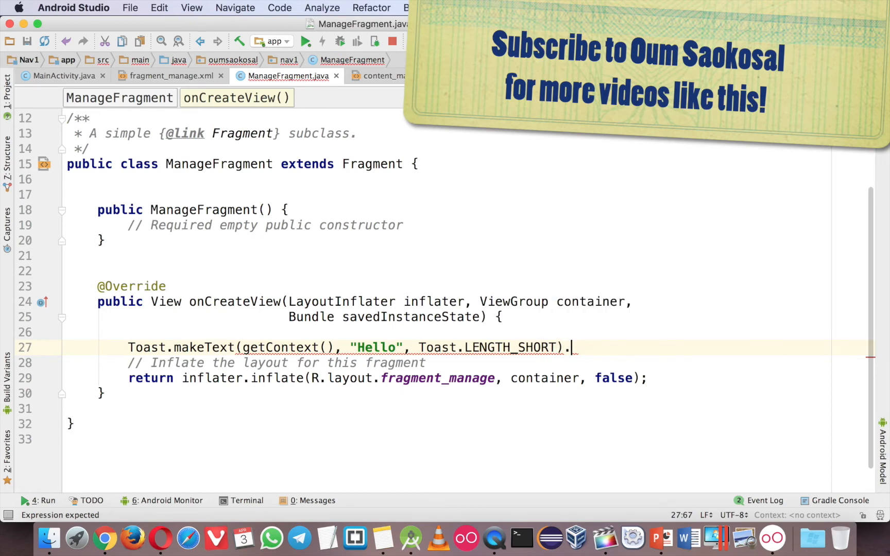
type("show();")
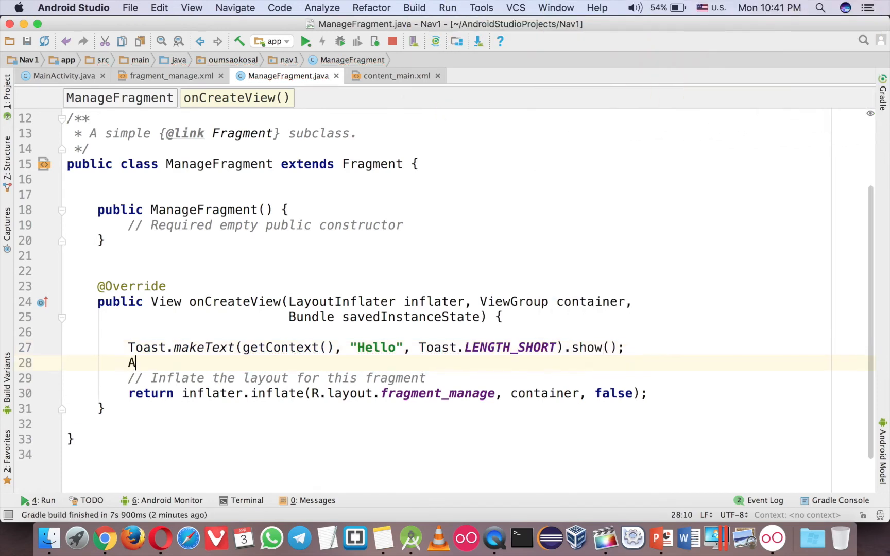
Add an AlertDialog.Builder with getContext(), setMessage("Hello") and show()
type("lertDialog.Builder")
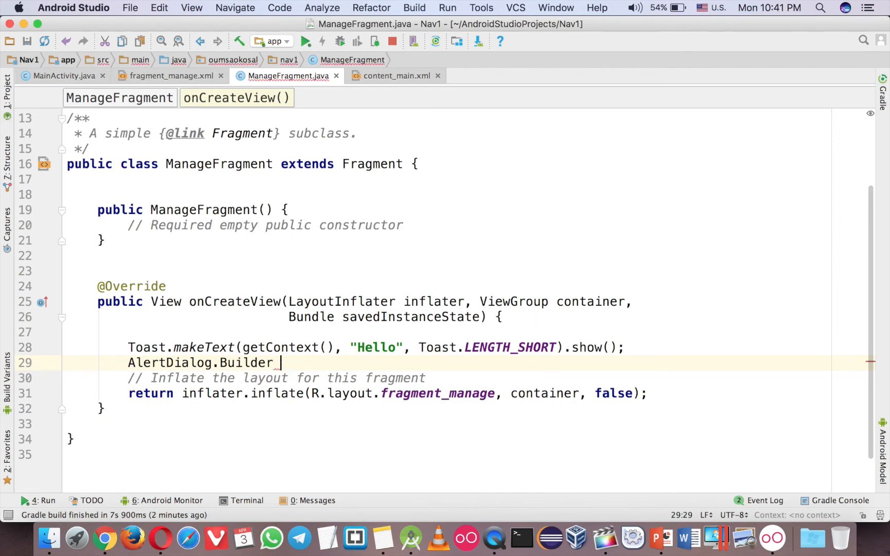
type("alert =")
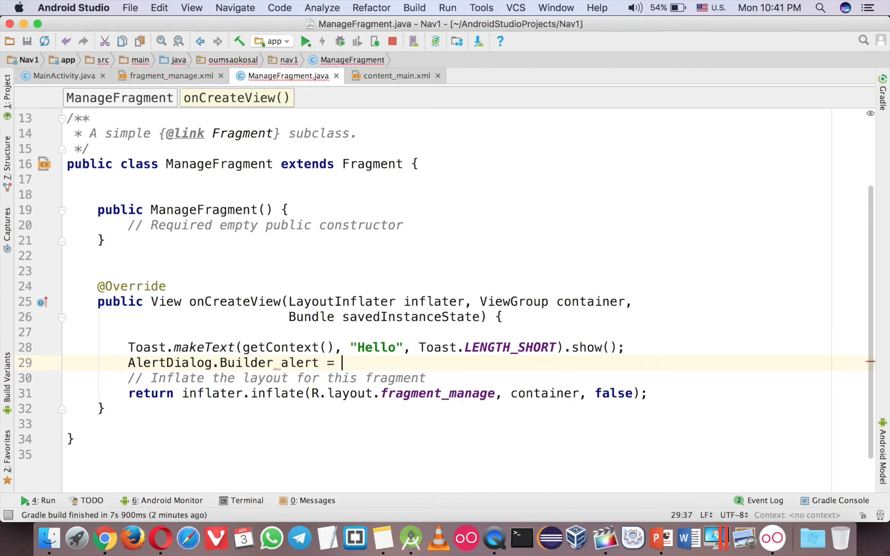
type("new AlertDialog.Builder()")
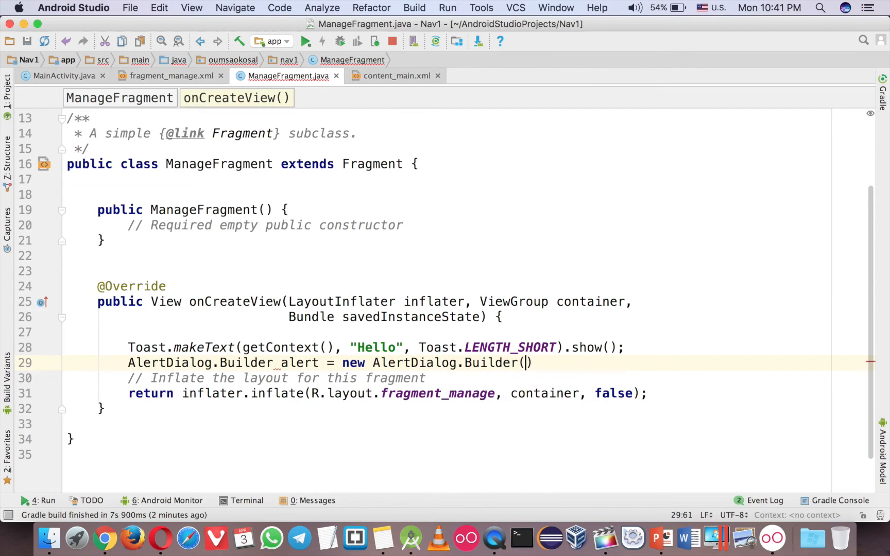
type("getContext(")
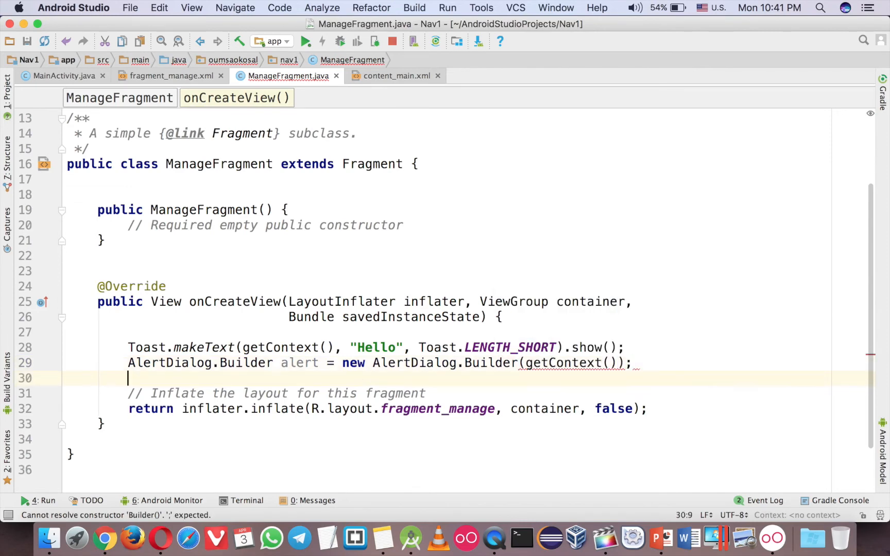
type("alert")
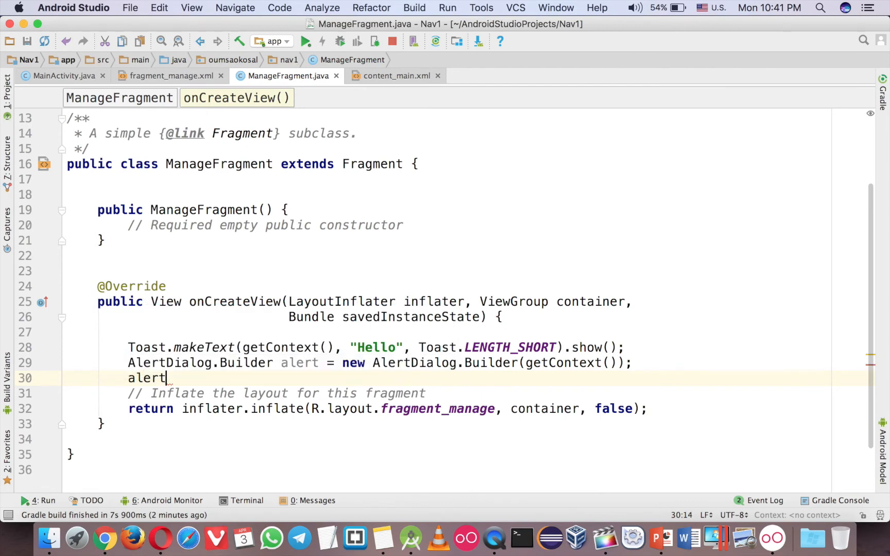
type(".setMessage(")
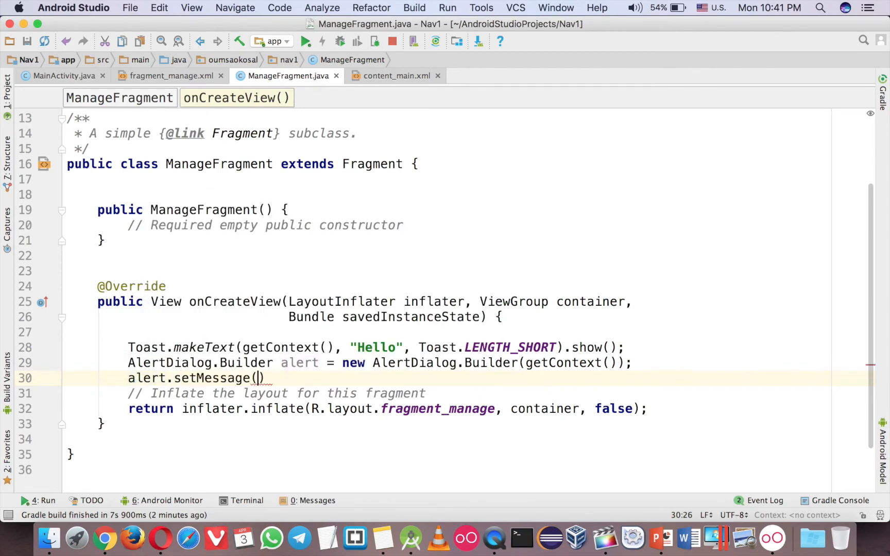
type("Hwll")
type("alert")
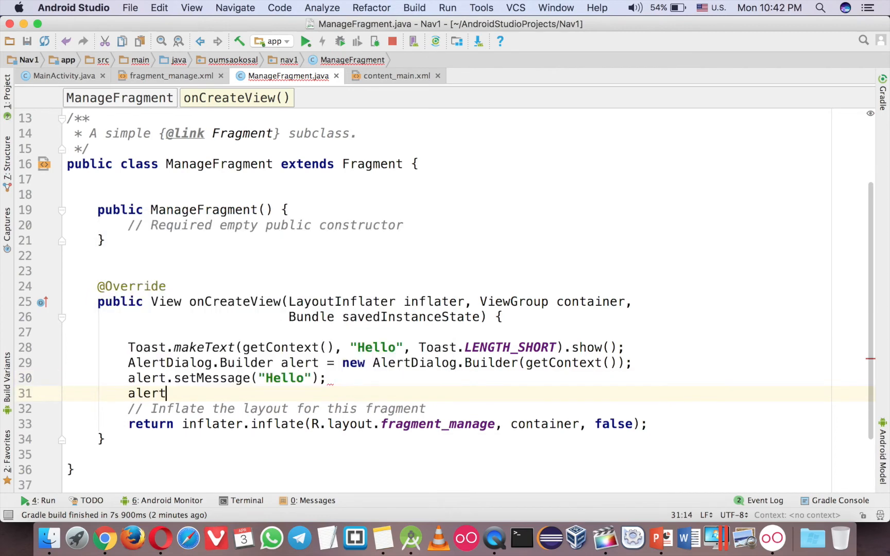
type(".show()")
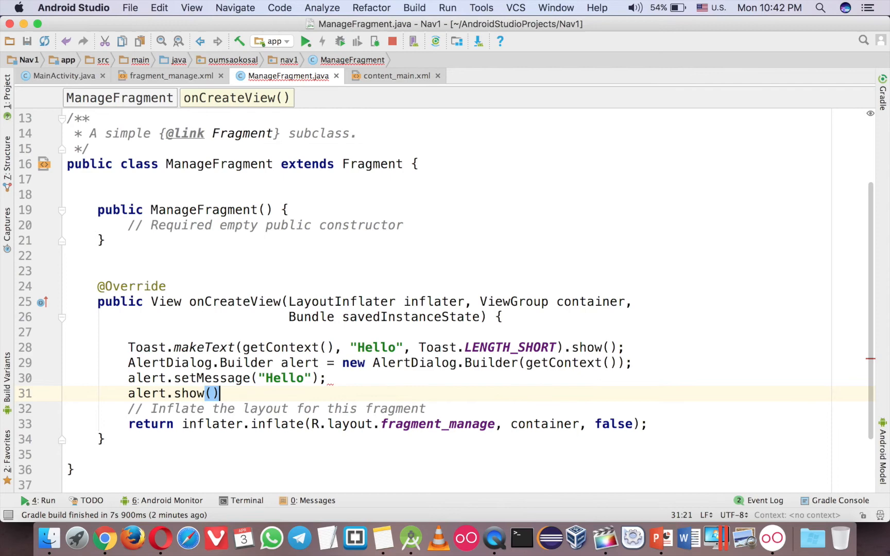
type(";")
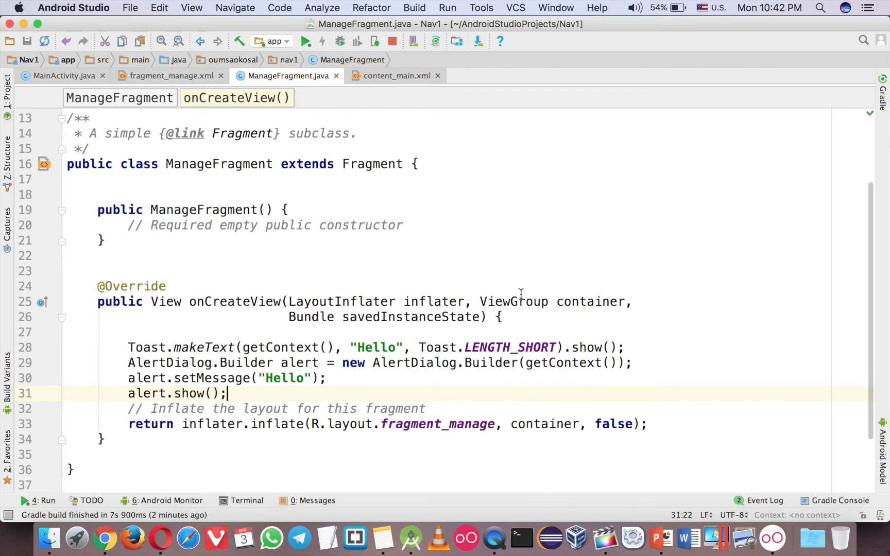
left_click(64, 75)
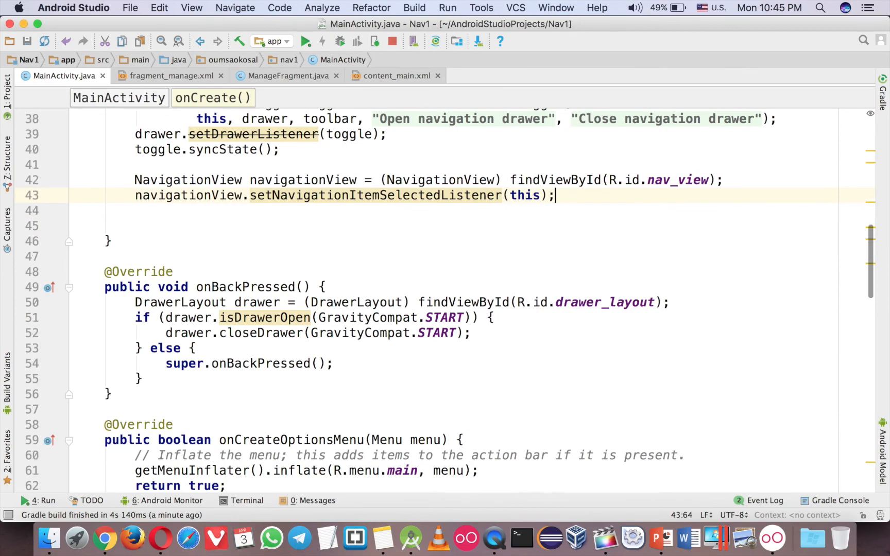
Copy the slideshow fragment lines into nav_manage and rename them to ManageFragment
scroll("down", 3)
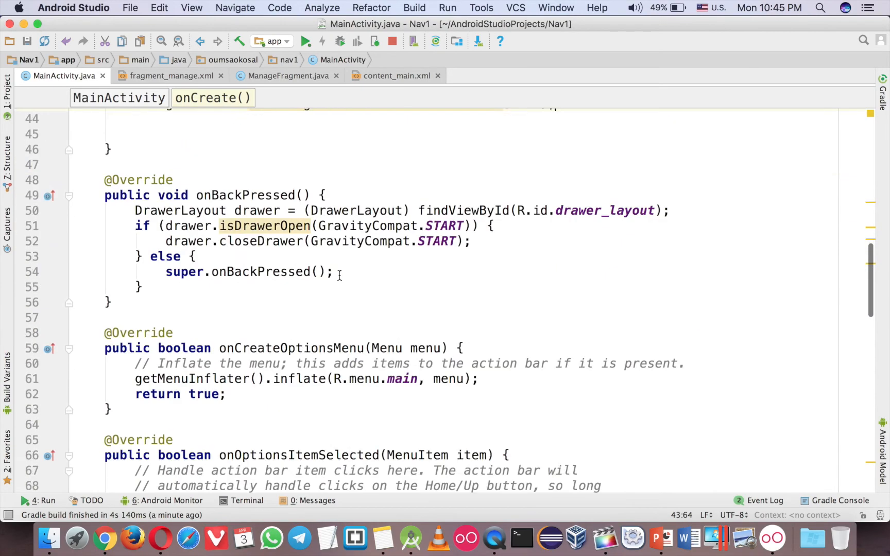
scroll("down", 3)
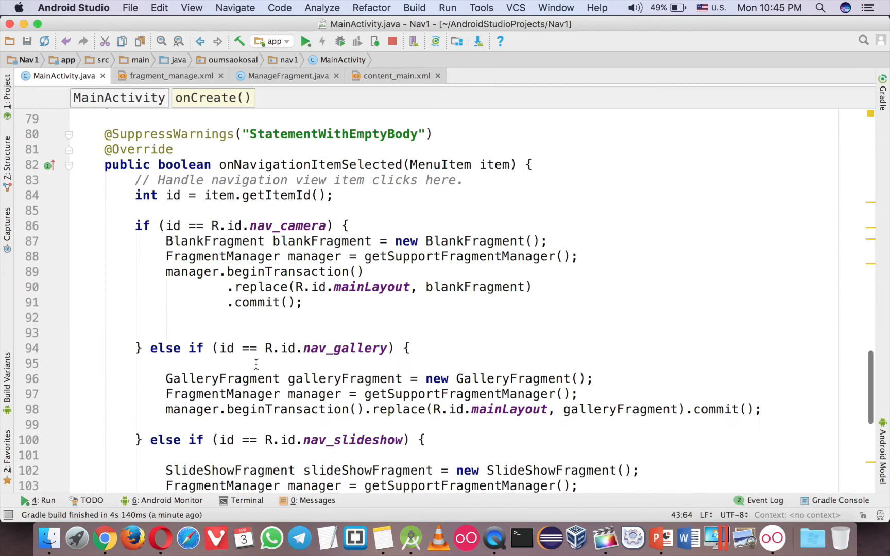
mouse_move(189, 323)
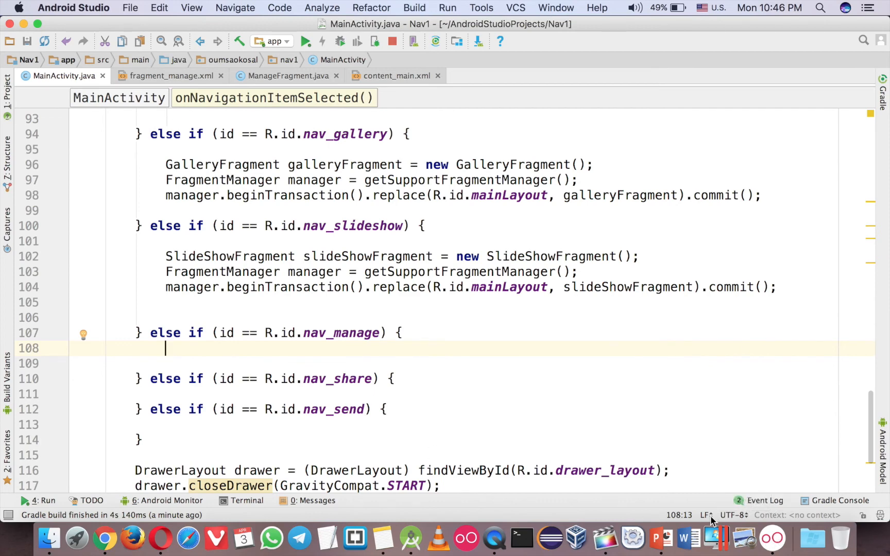
left_click(166, 256)
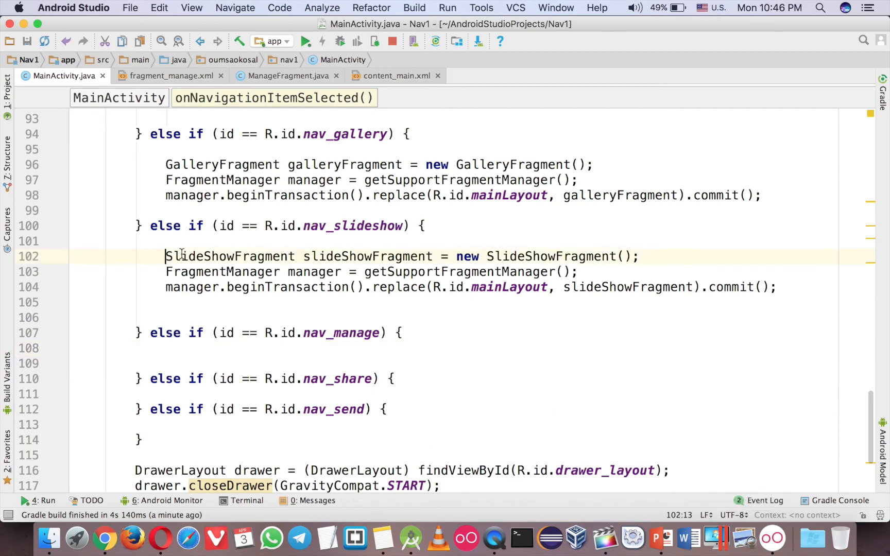
left_click_drag(164, 257, 776, 286)
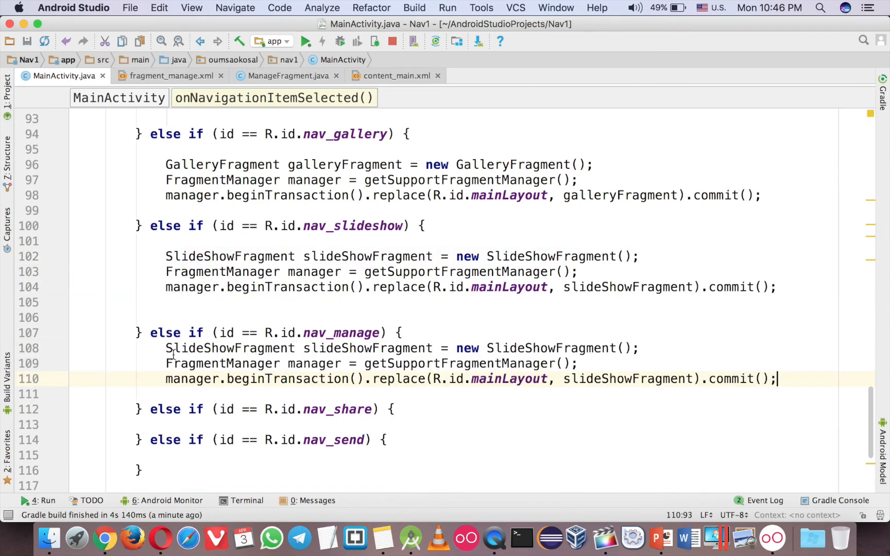
type("Manag")
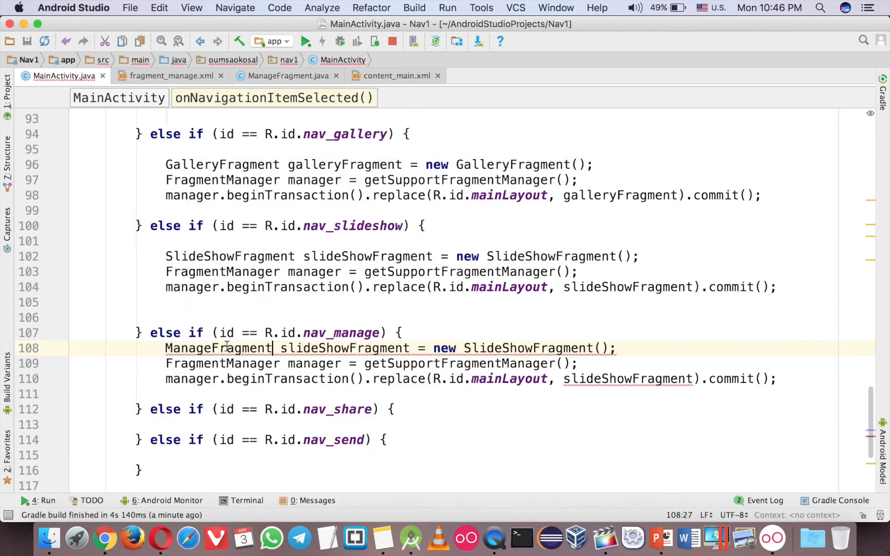
double_click(527, 348)
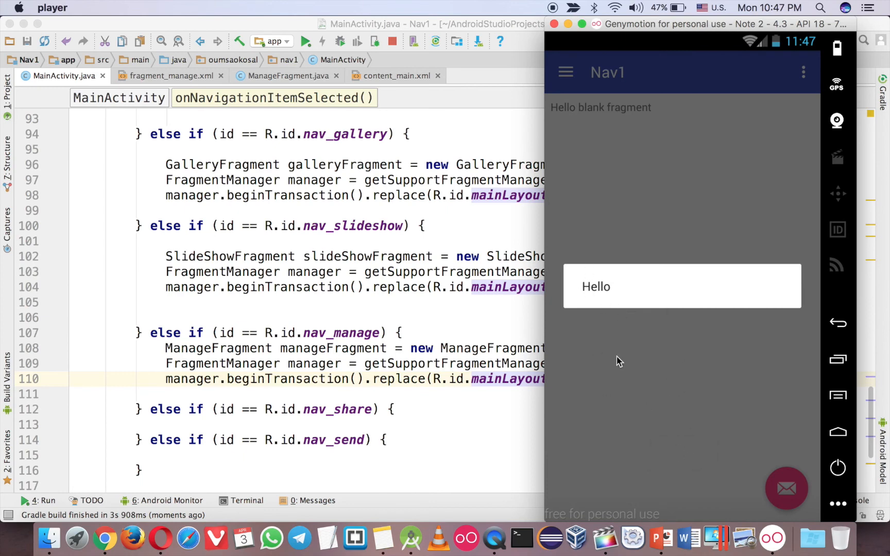
mouse_move(685, 350)
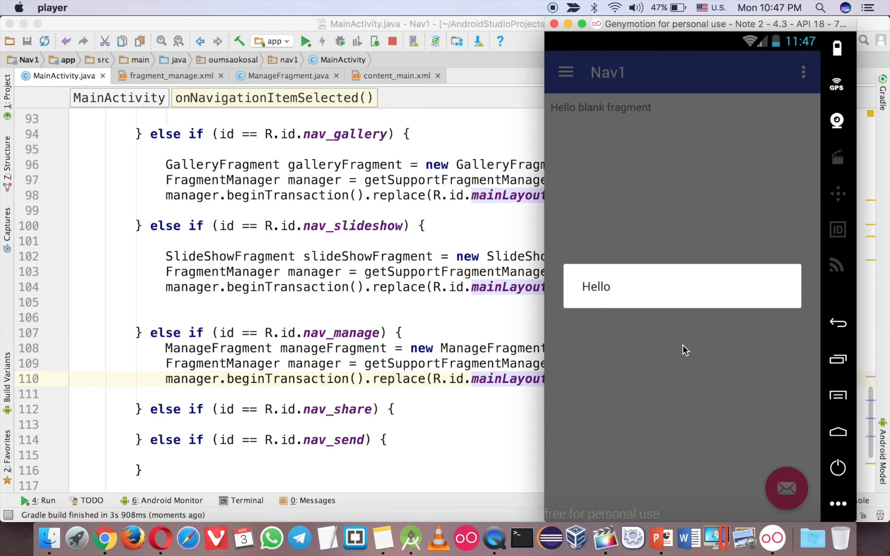
Return to the ManageFragment.java code after checking the Hello dialog
left_click(287, 75)
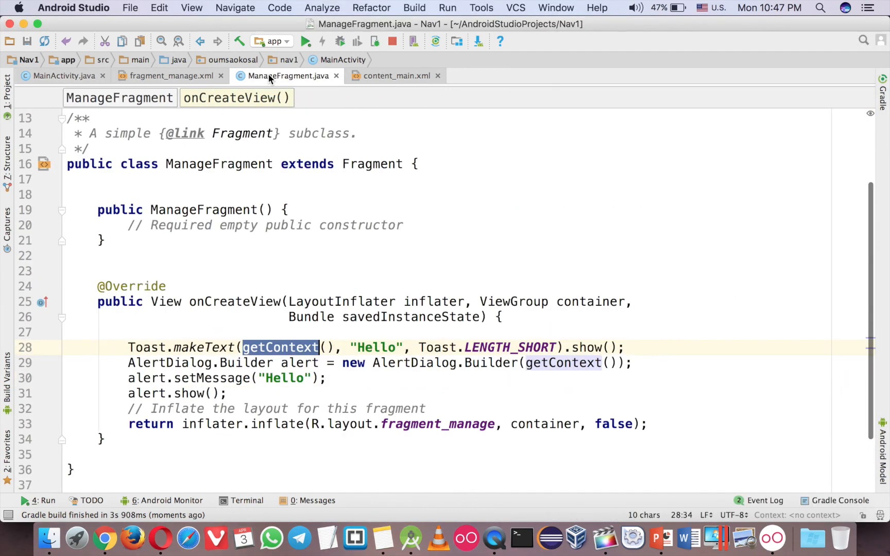